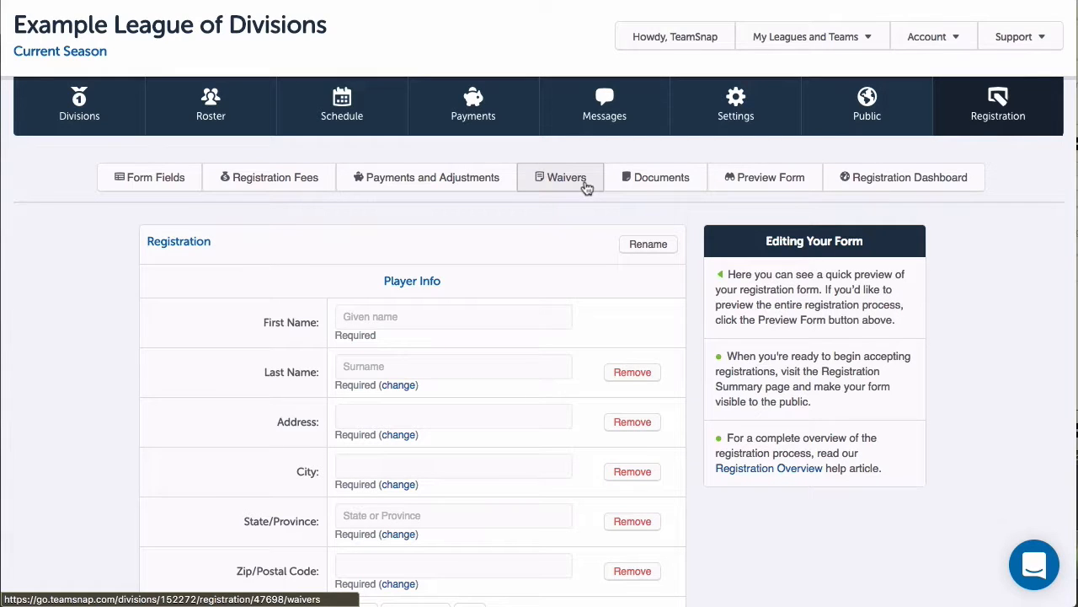
Go to the registration form's Waivers section and begin creating the first waiver.
left_click(566, 177)
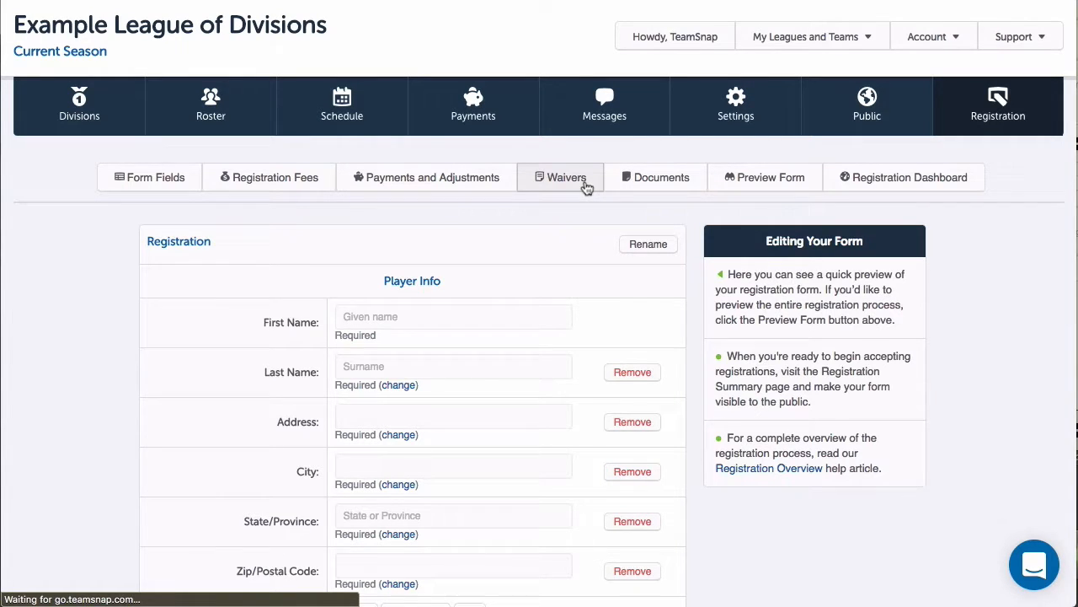
left_click(560, 177)
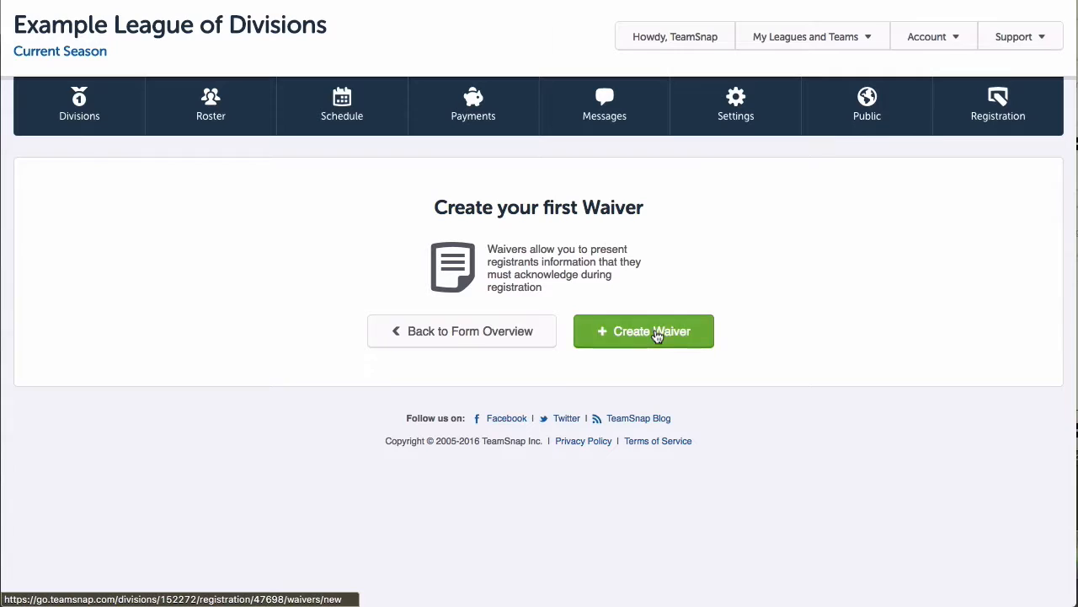
left_click(644, 330)
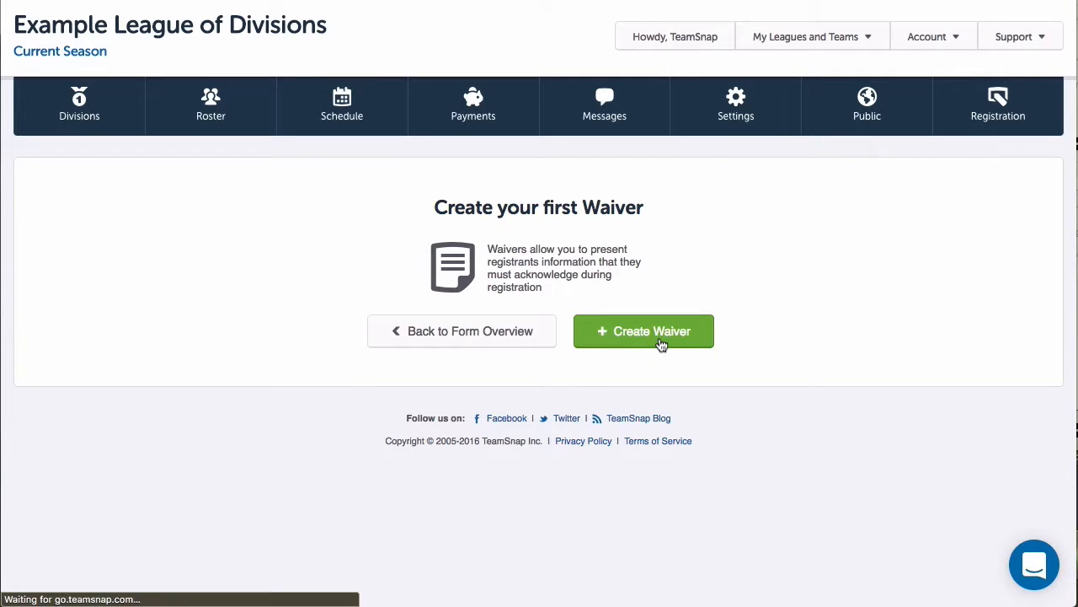
Save an 'Emergency Medical Release and Liability Waiver' acknowledged by typing initials.
left_click(644, 331)
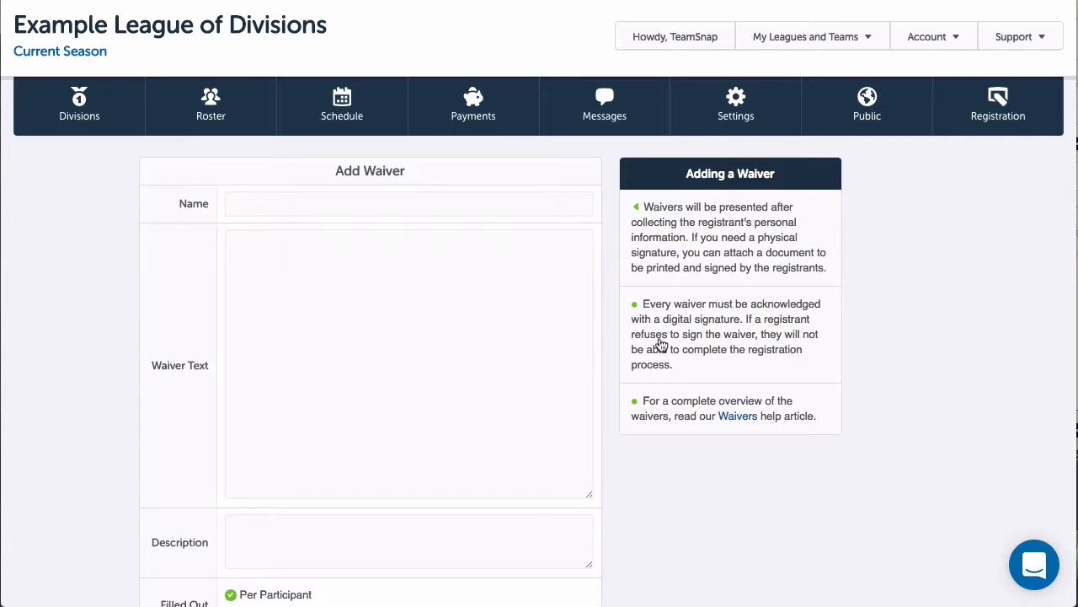
type("Emergency")
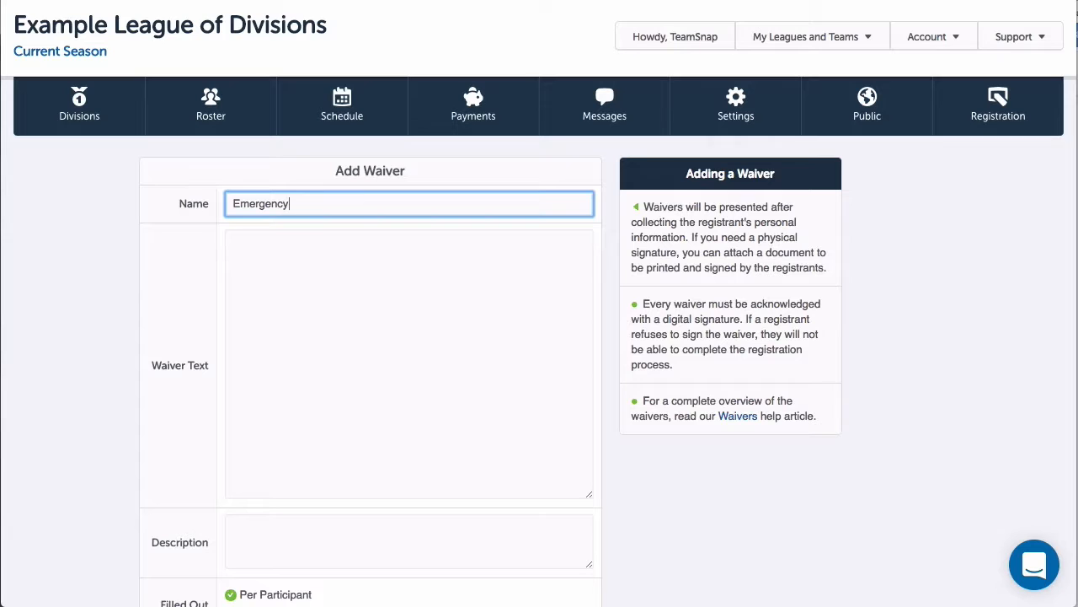
type("Medical Release and Liability Waiver")
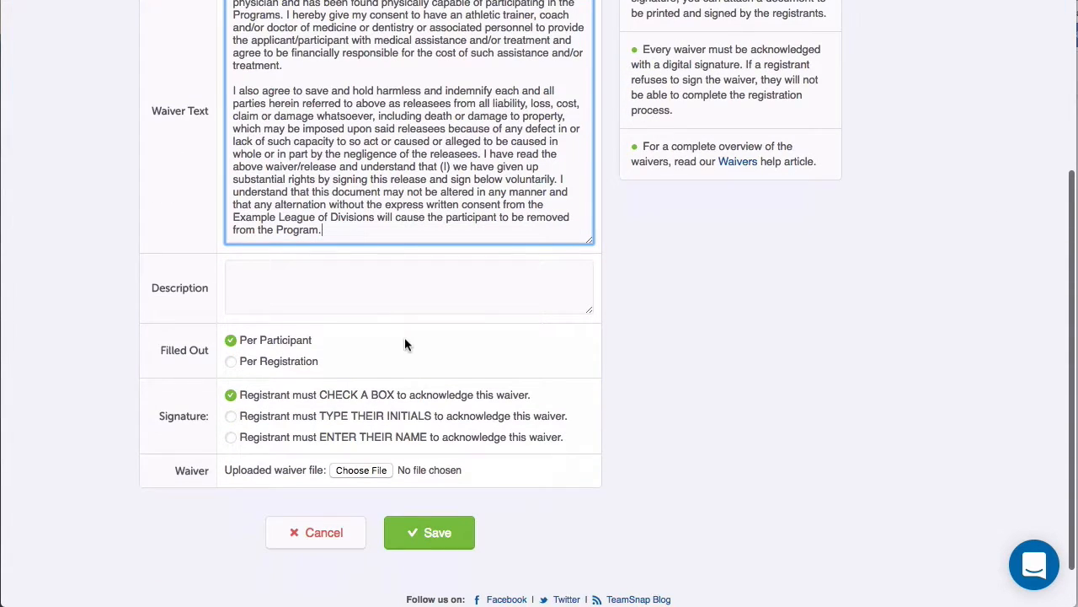
scroll("down", 3)
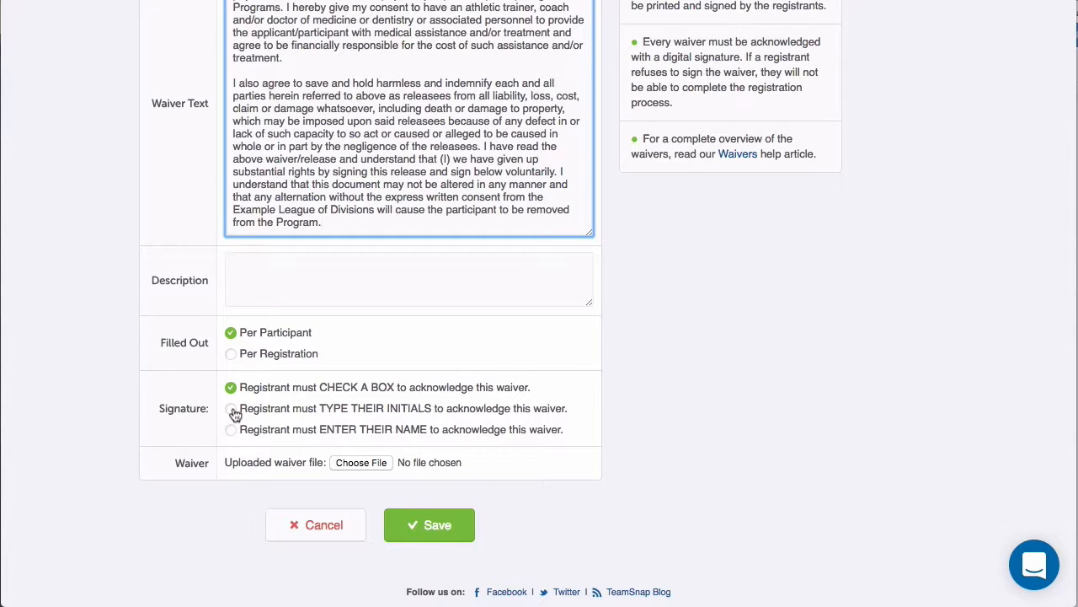
left_click(231, 408)
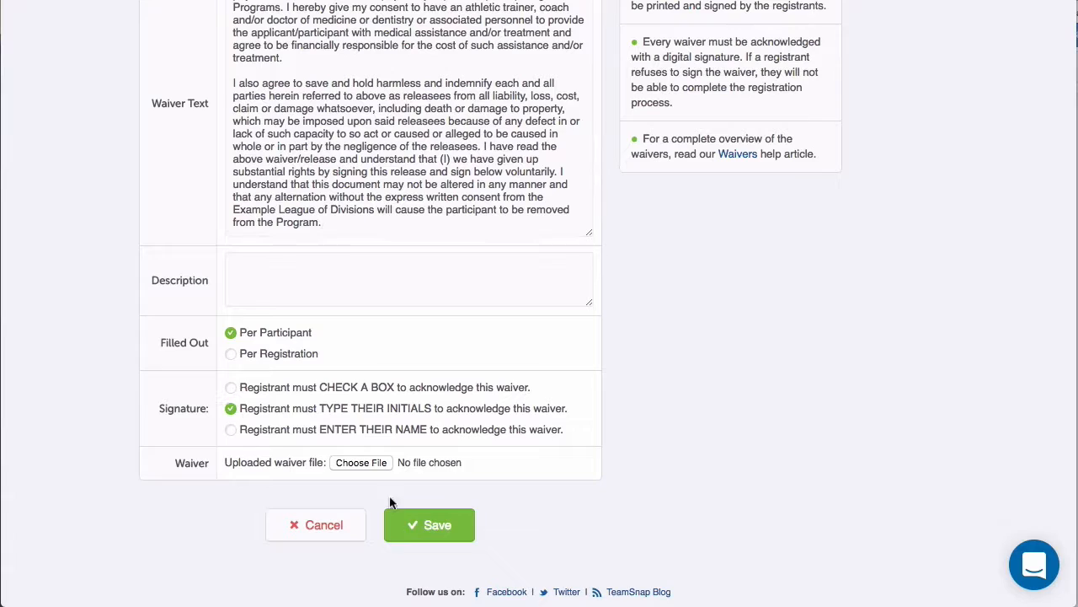
left_click(429, 524)
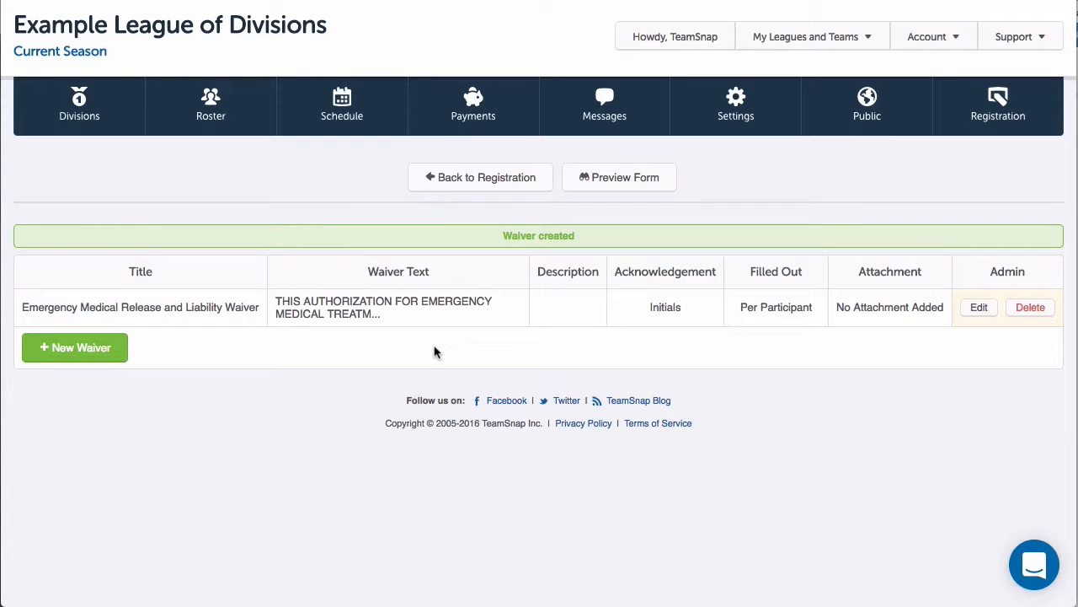
Save a 'Medical Release Form' waiver asking registrants to download and submit it to Example League.
left_click(74, 347)
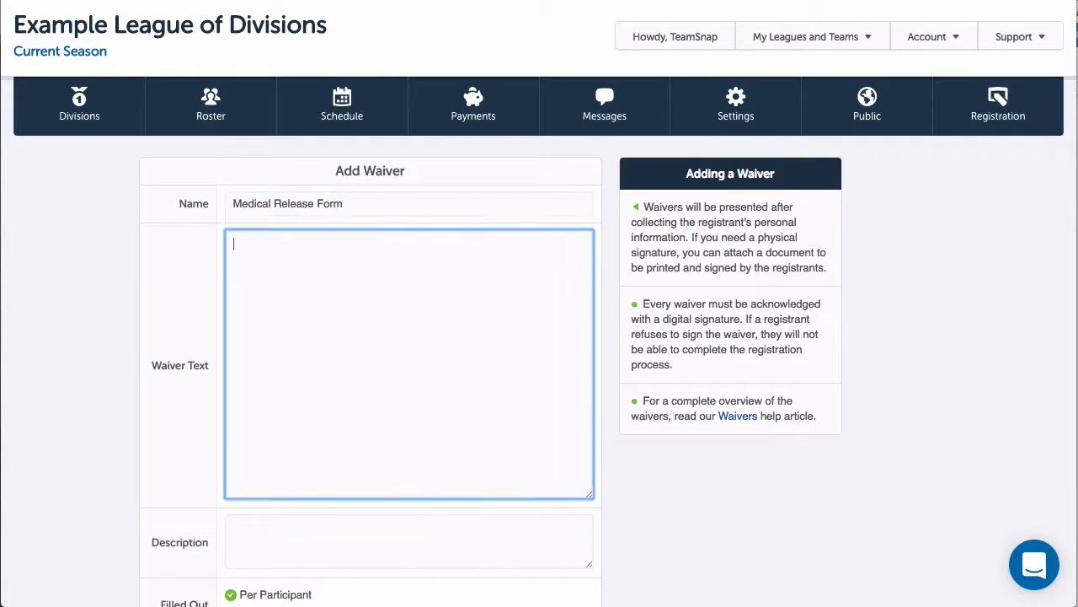
type("Please download and complete this file to")
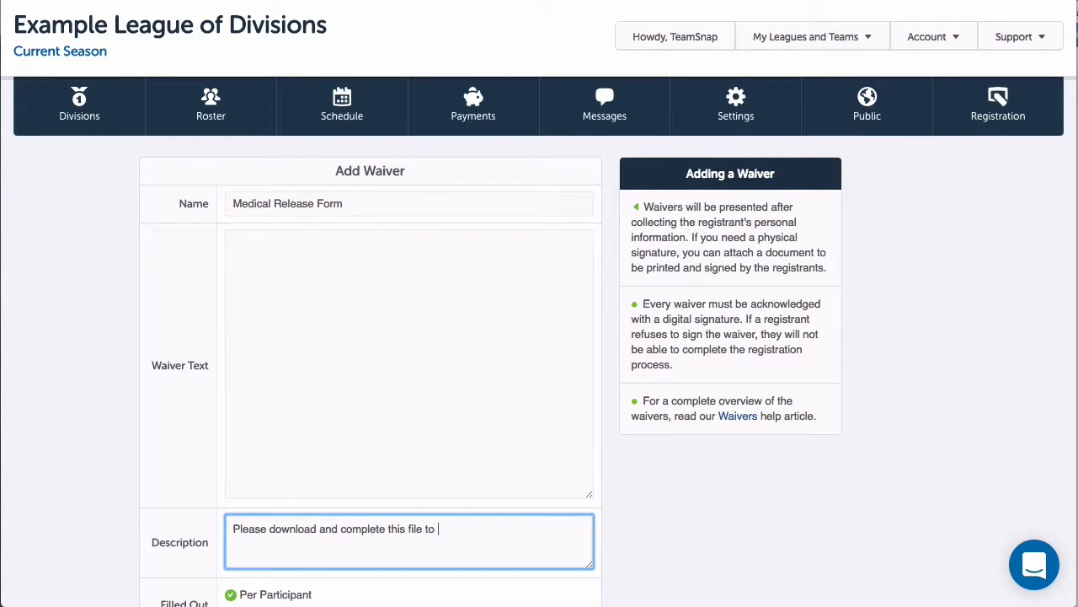
type("submit to Example League of Divisions")
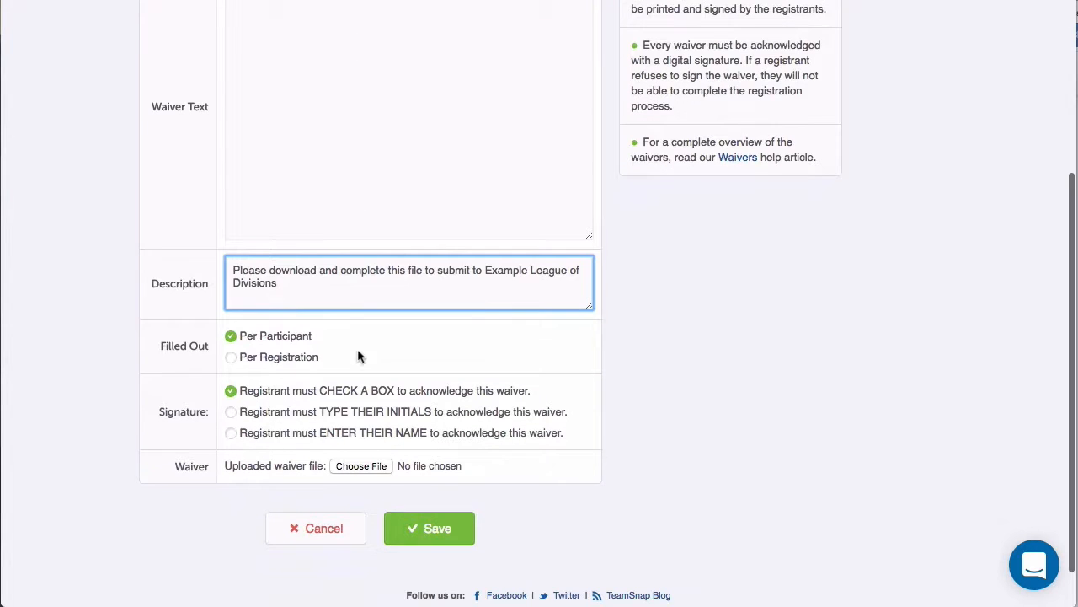
left_click(361, 465)
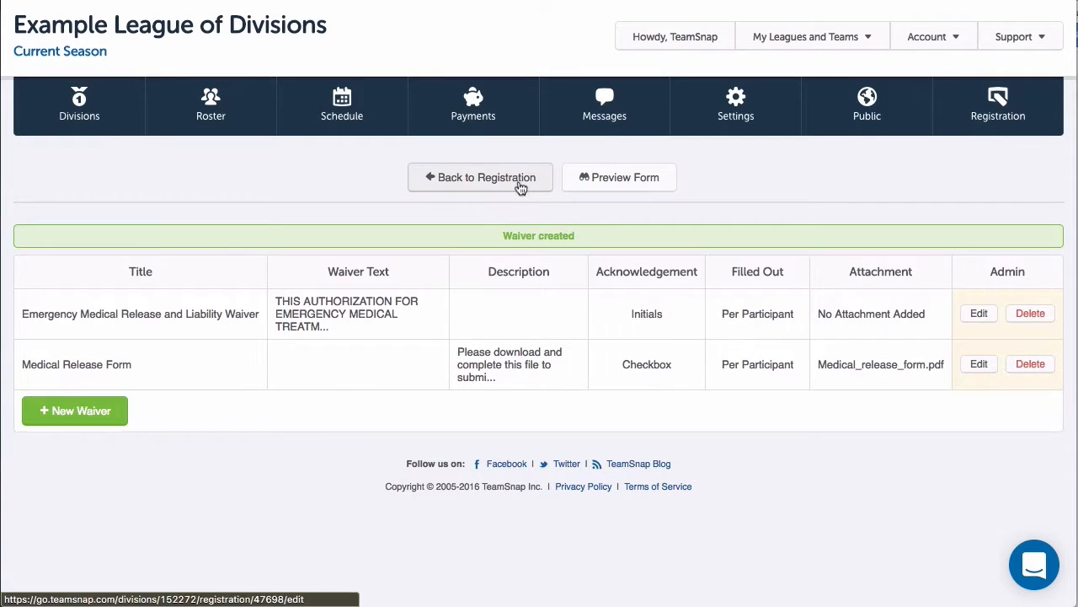
Add a required 'Physical Form' document asking registrants to upload their athletic physical form.
left_click(480, 177)
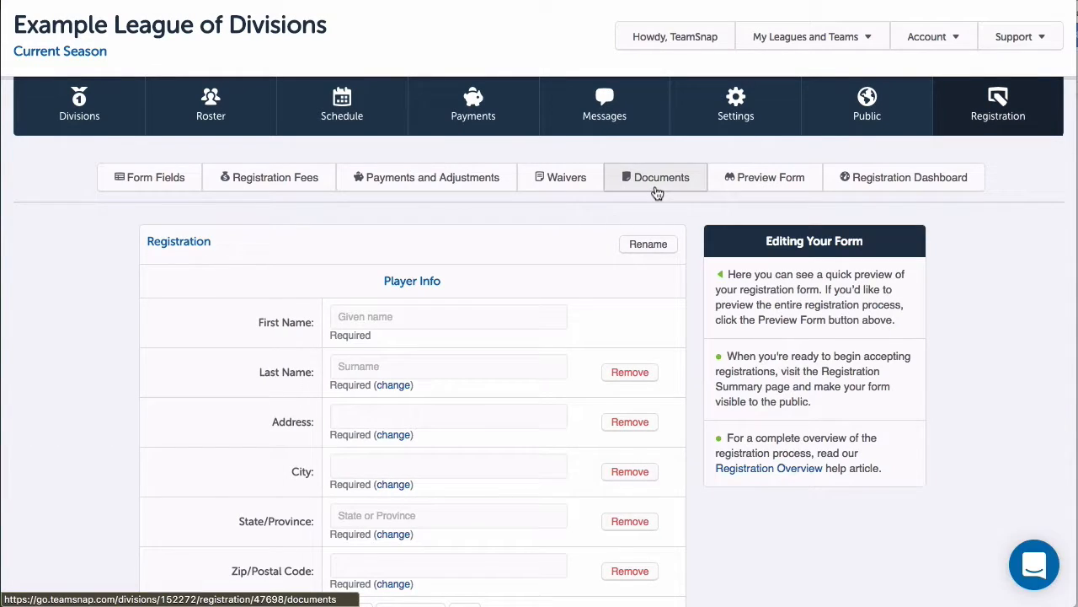
left_click(661, 177)
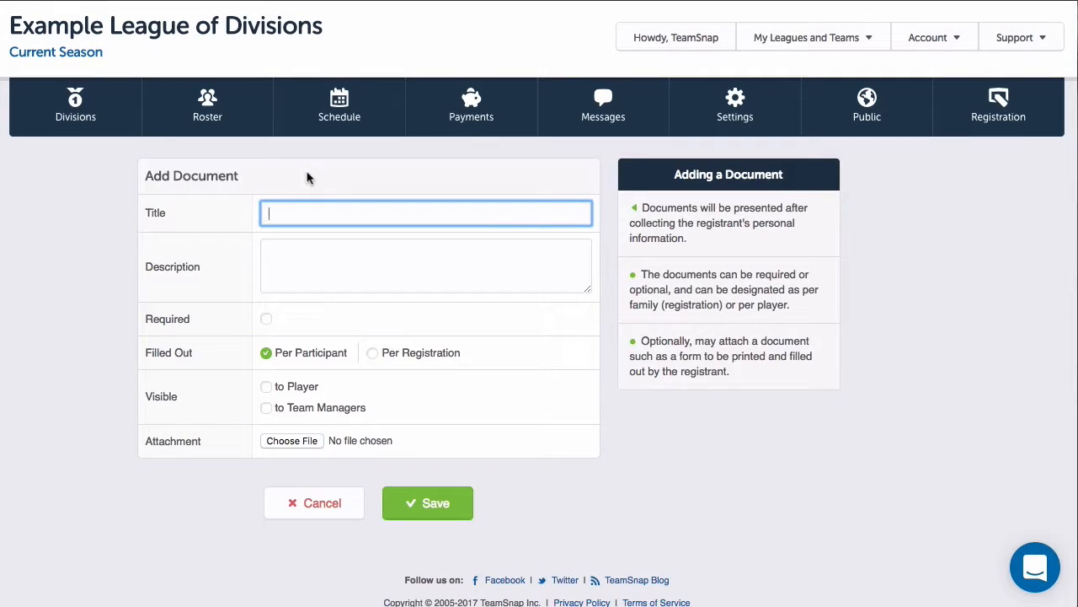
type("Physical Fo")
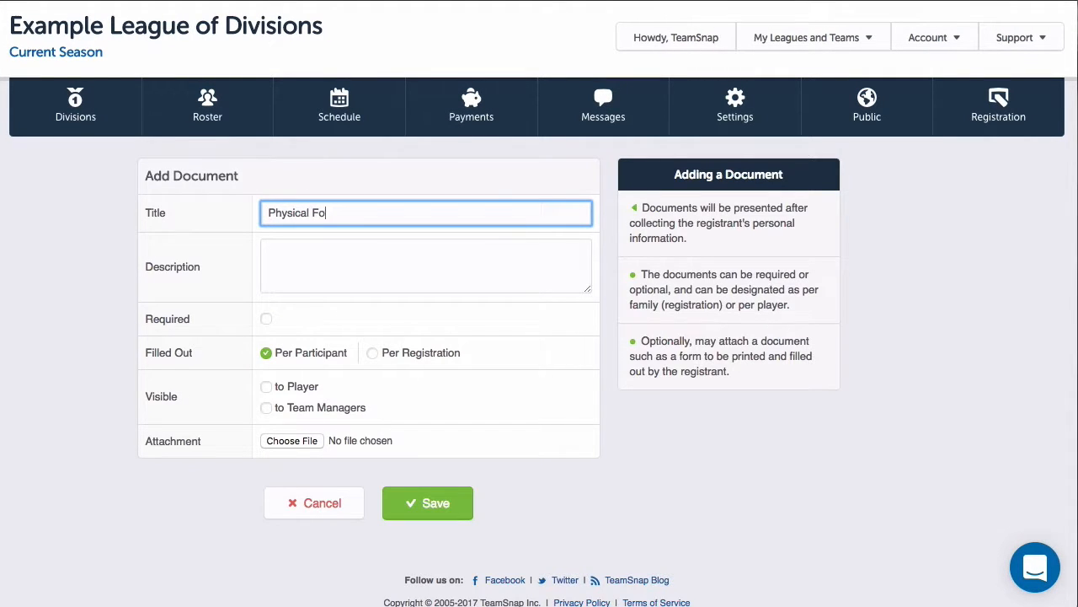
type("Please uploa")
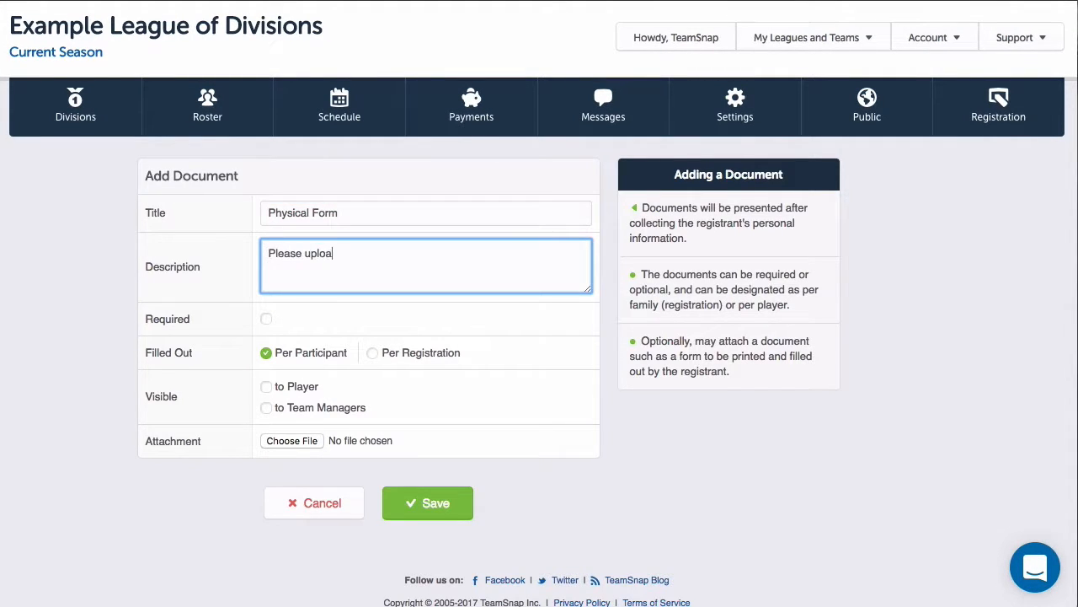
type("d a copy of your athletic physical")
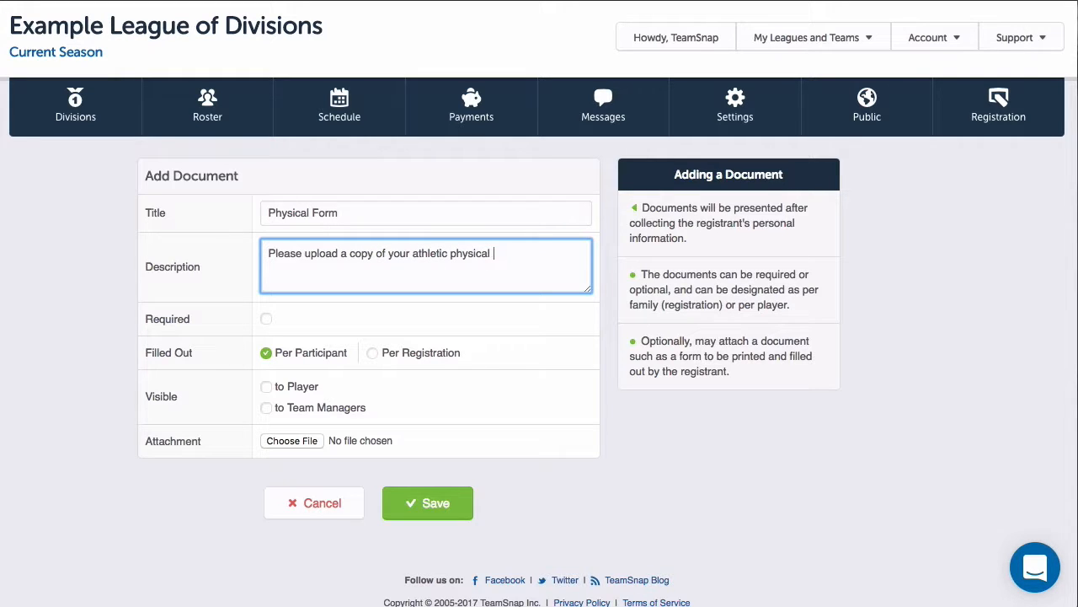
type("form for the season")
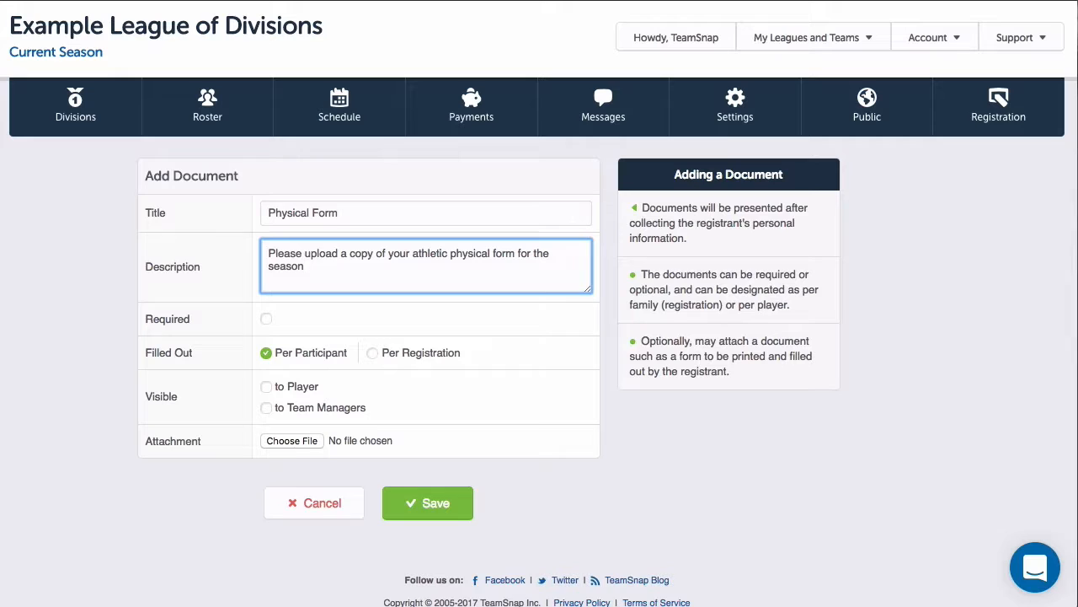
left_click(267, 319)
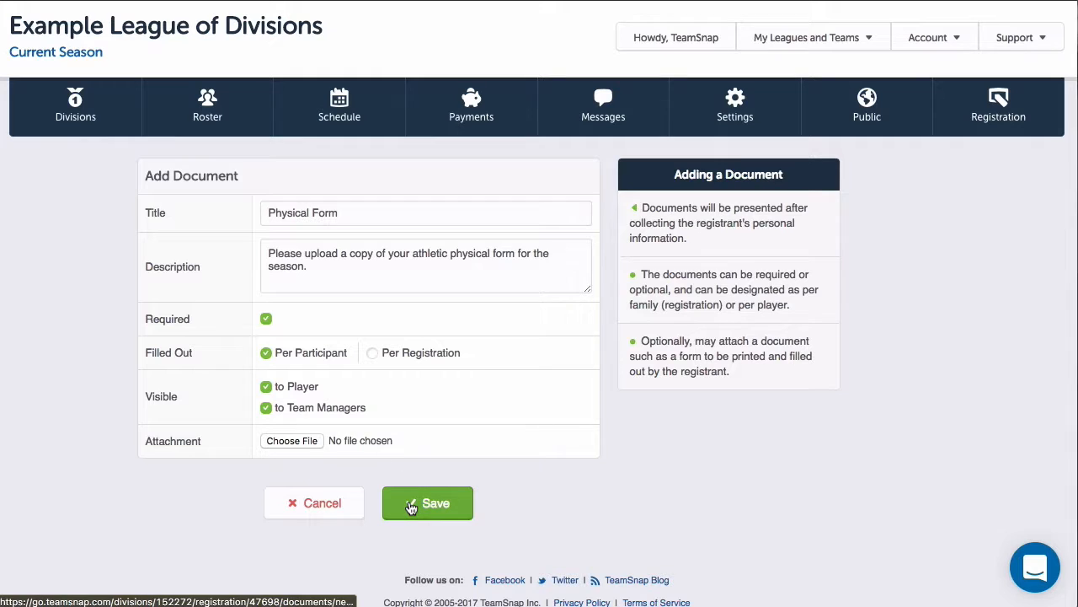
left_click(427, 503)
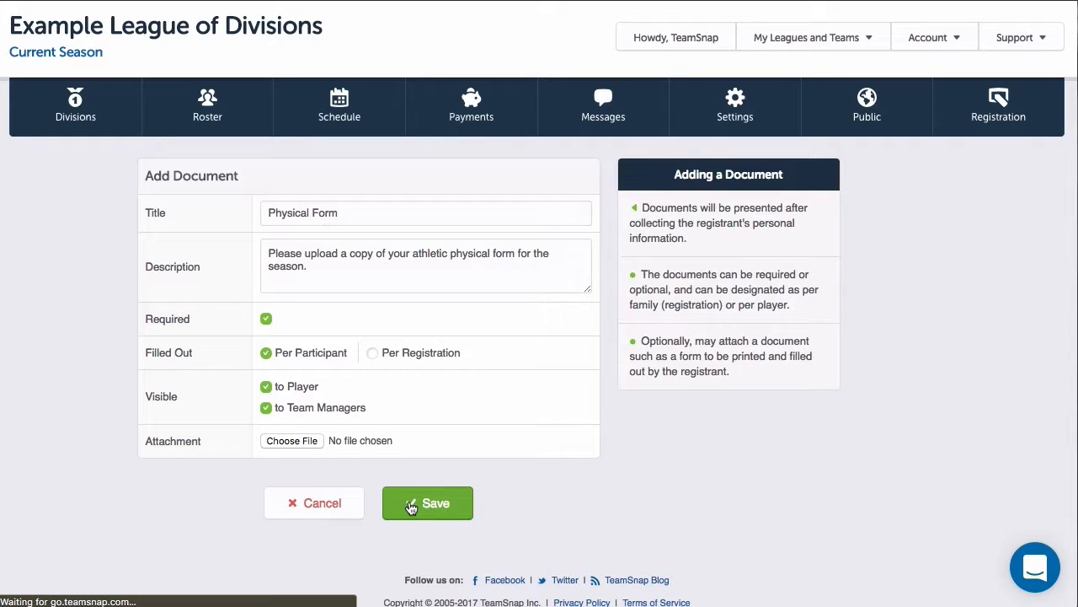
left_click(427, 503)
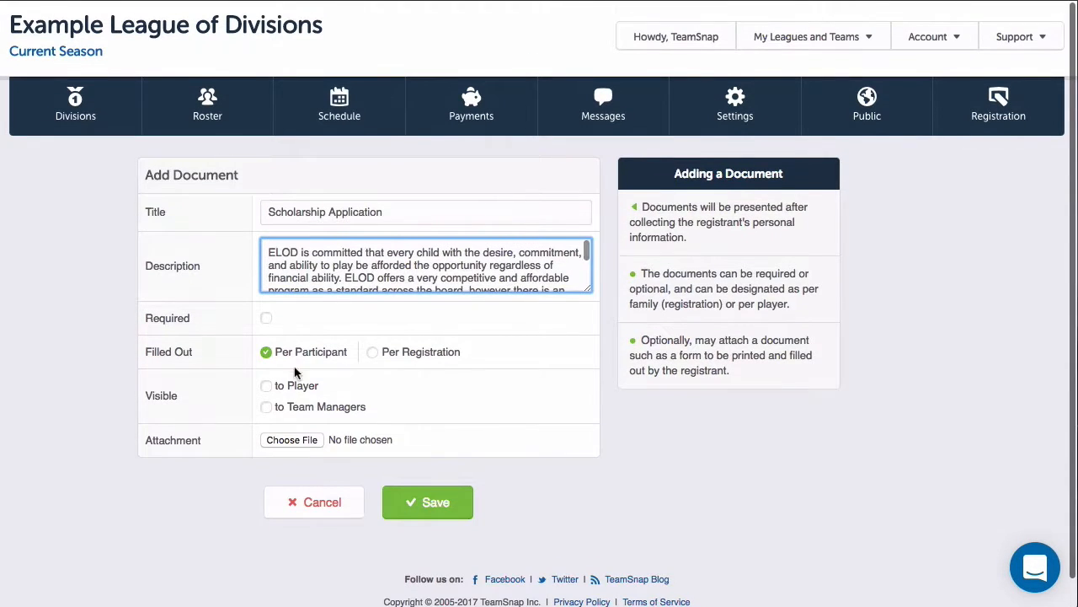
Attach Scholarship Application.pdf to the Scholarship Application document and save it.
left_click(292, 439)
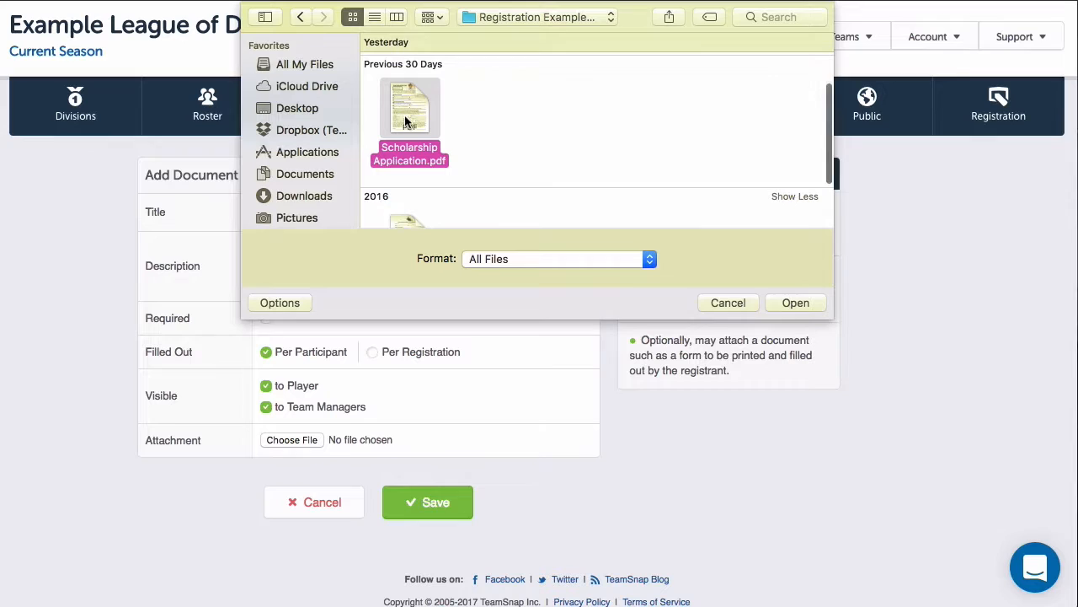
left_click(795, 303)
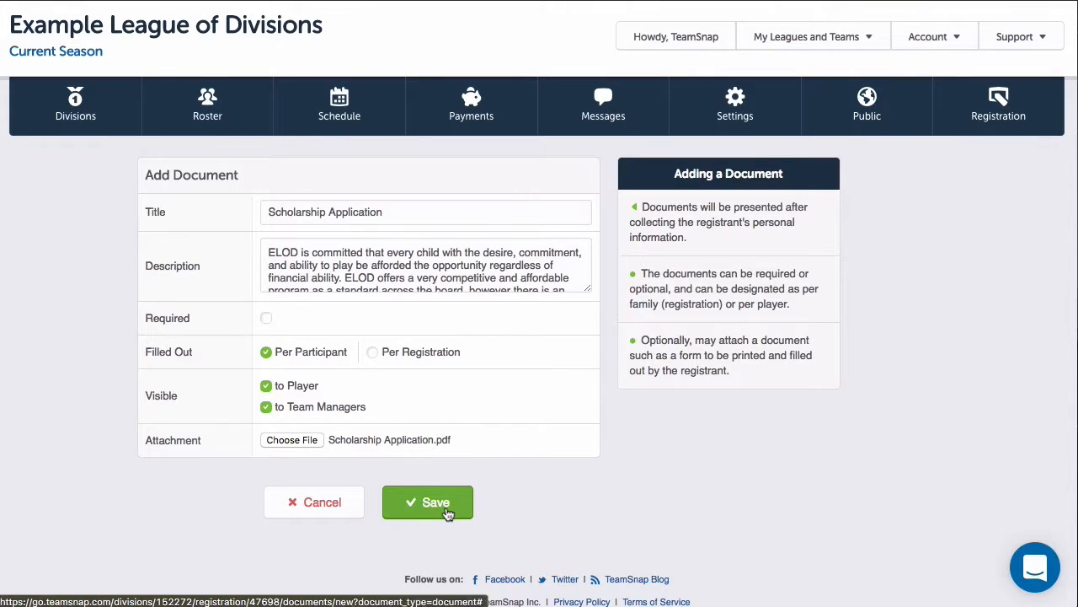
left_click(427, 502)
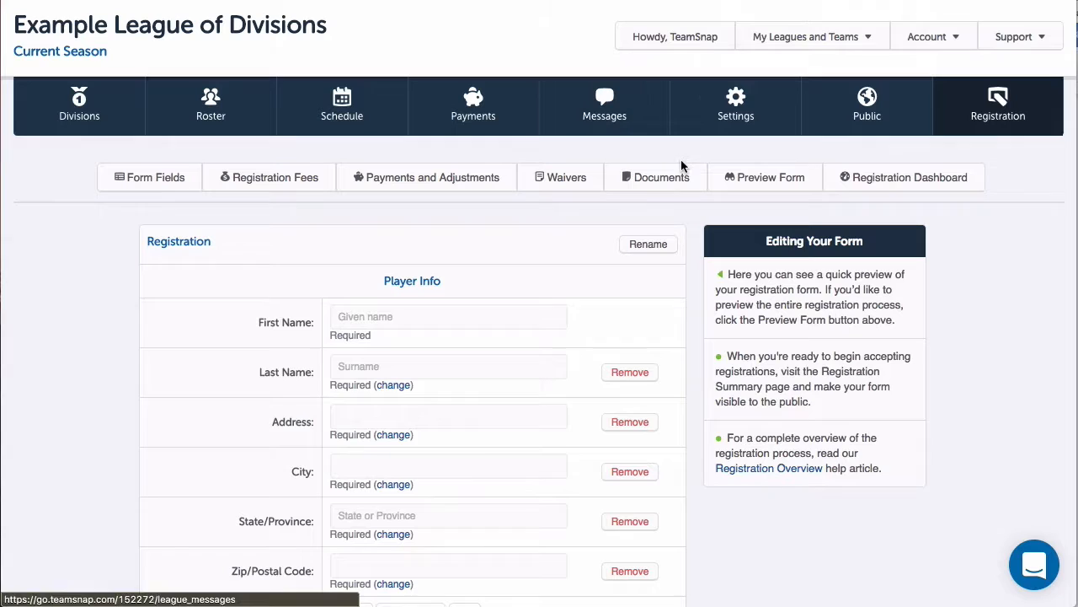
Preview the registration form and enter test participant info, including address '1234'.
left_click(764, 177)
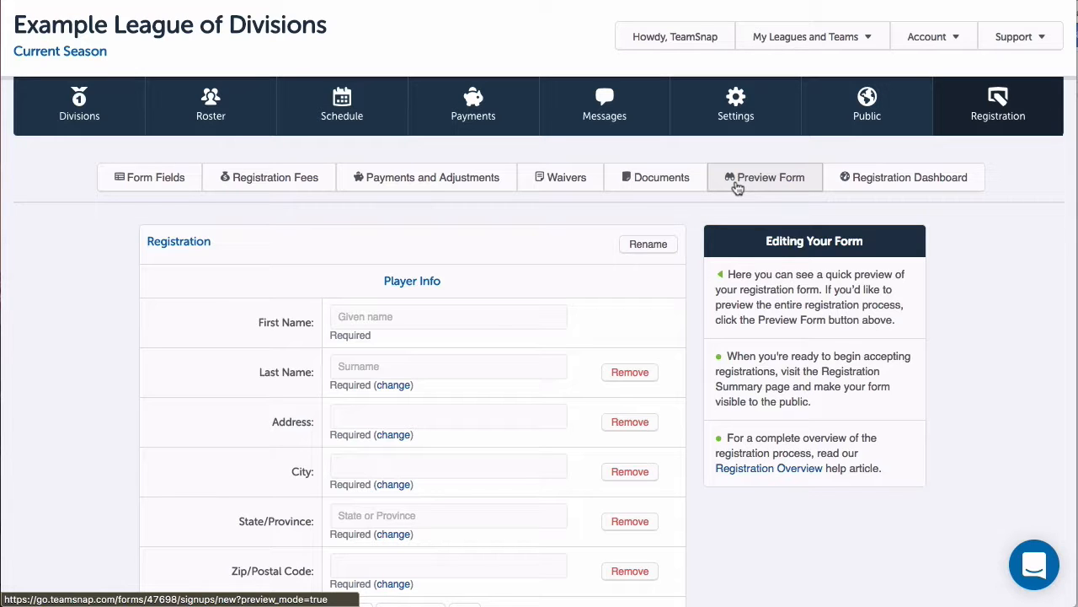
left_click(764, 177)
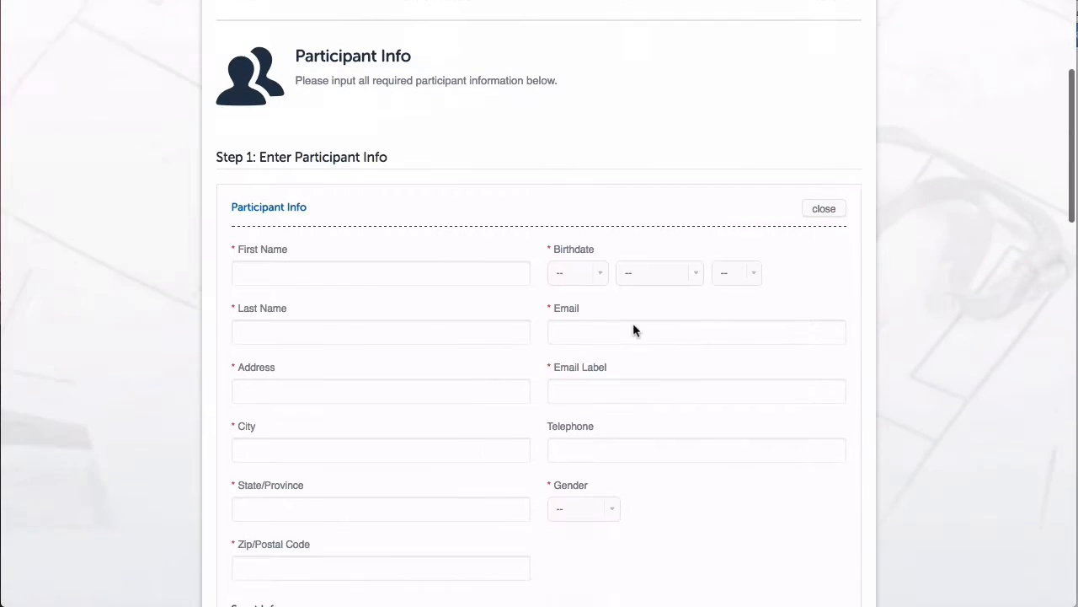
type("1234")
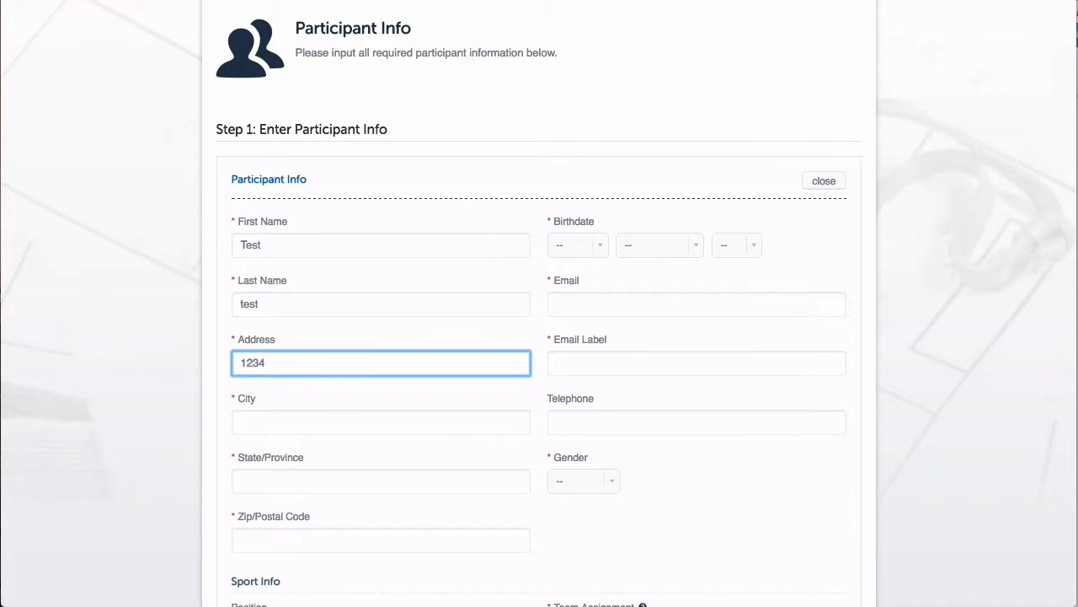
scroll("down", 3)
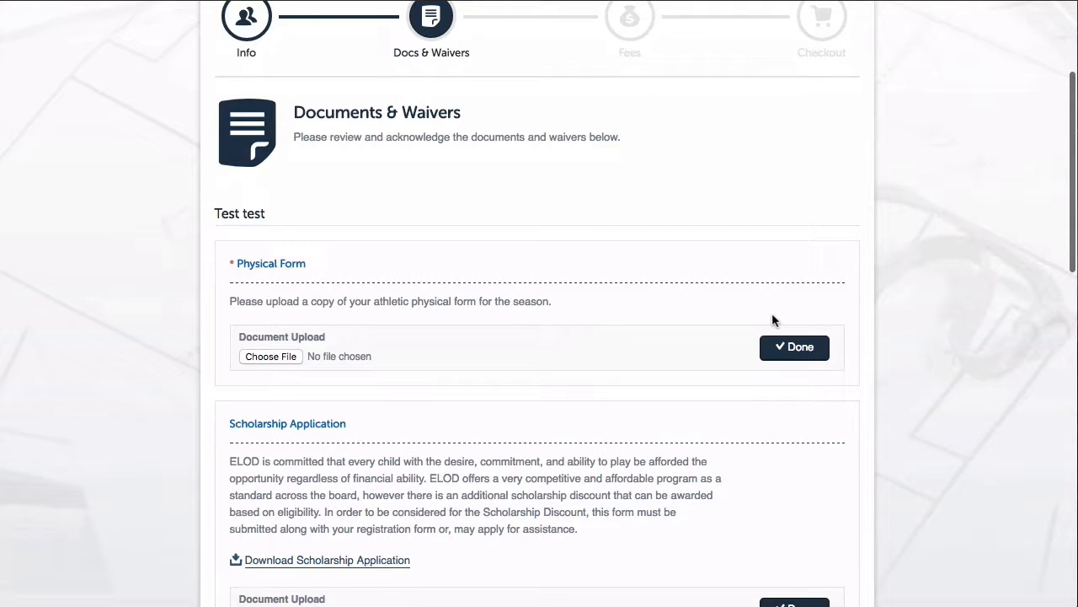
Upload Athletic Physical Form.pdf and Scholarship Application.pdf to the two preview documents.
scroll("down", 3)
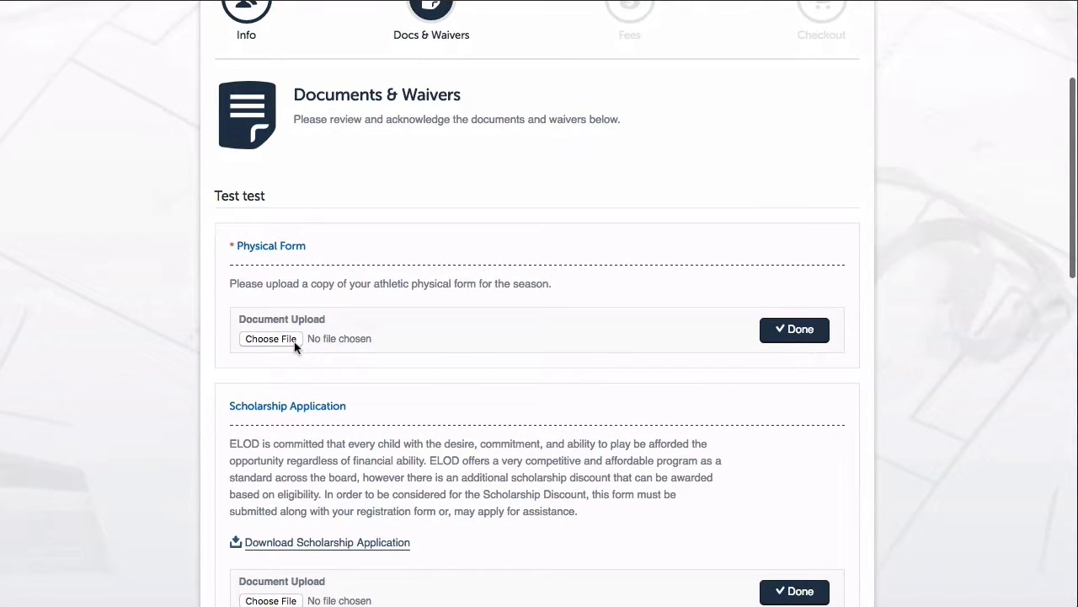
left_click(270, 338)
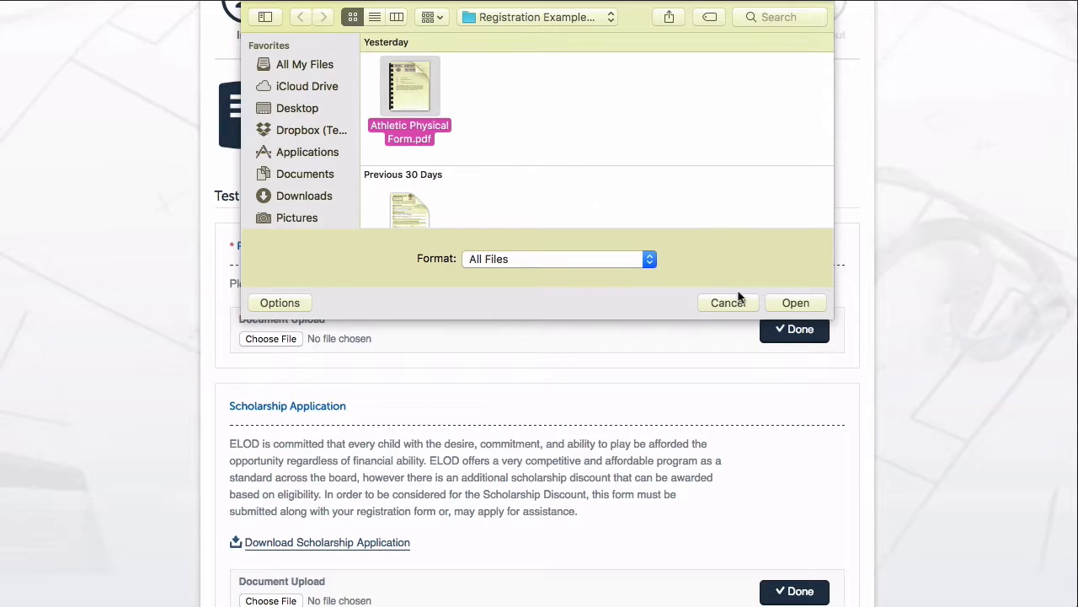
left_click(795, 302)
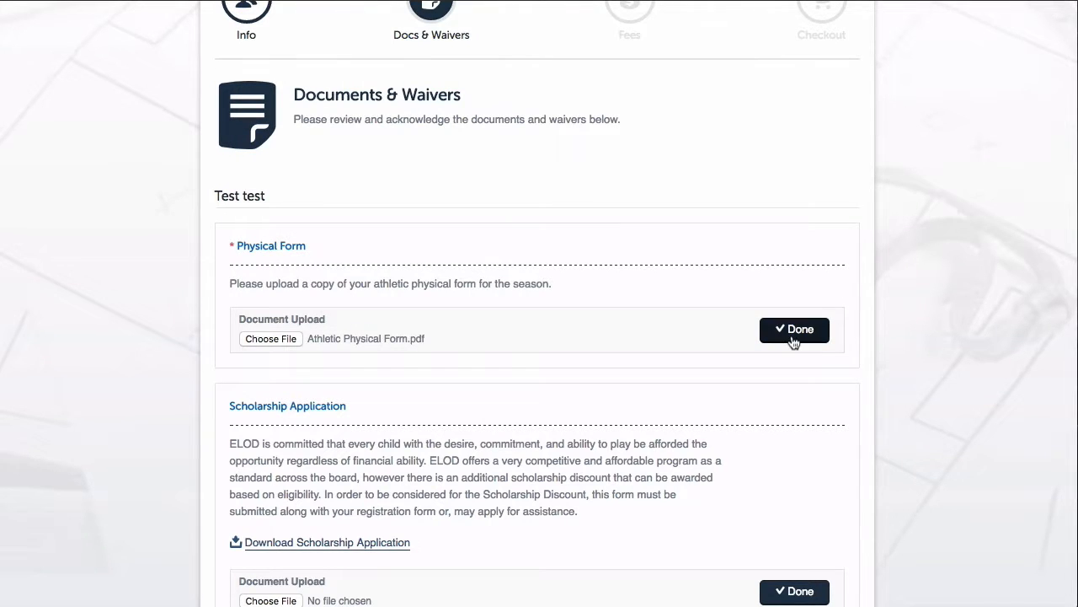
left_click(793, 328)
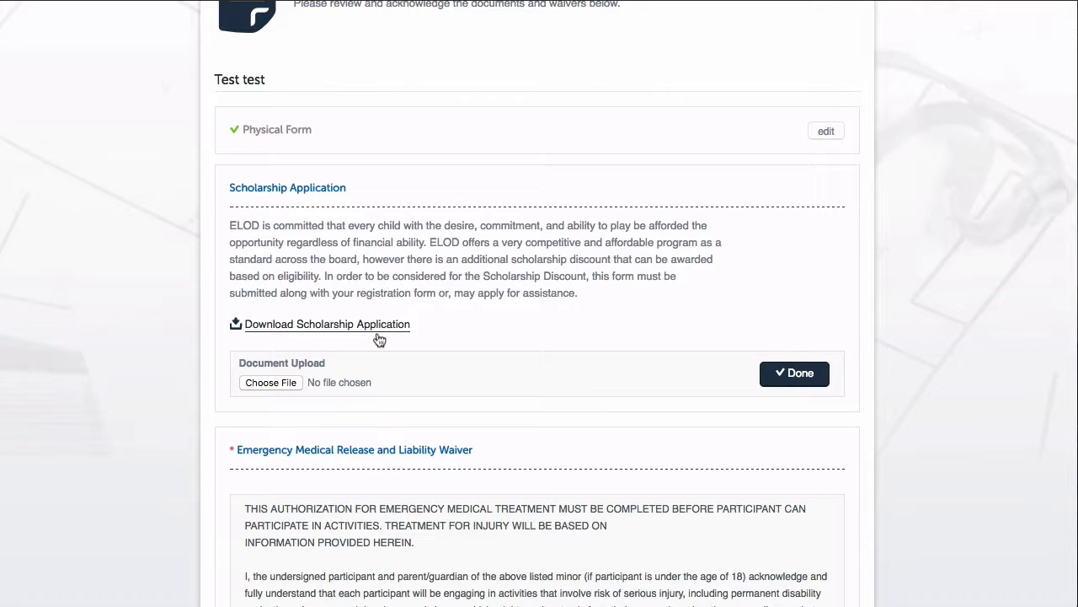
left_click(270, 382)
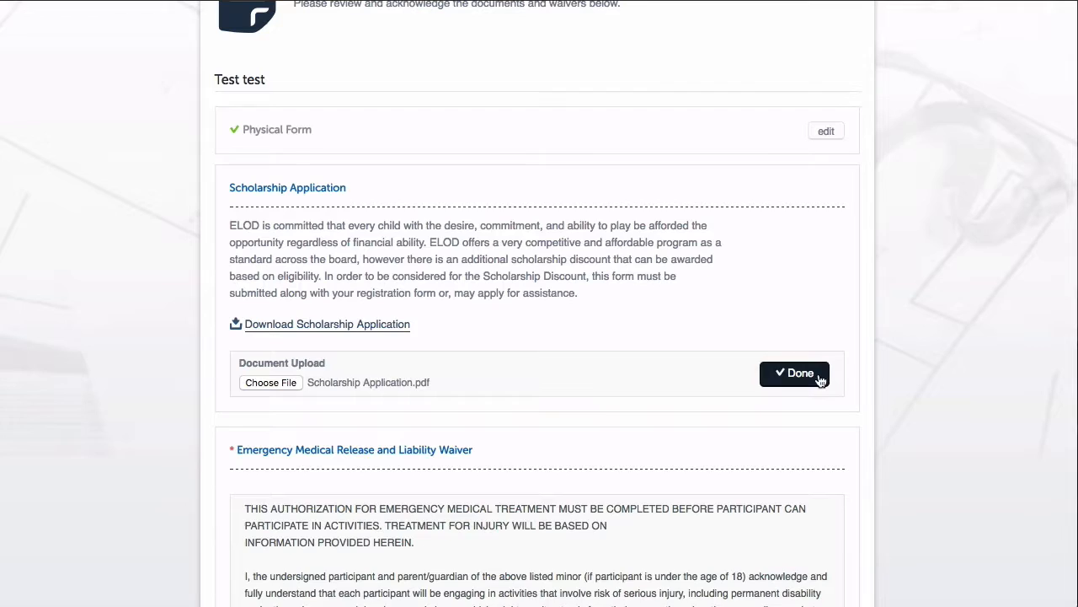
left_click(795, 373)
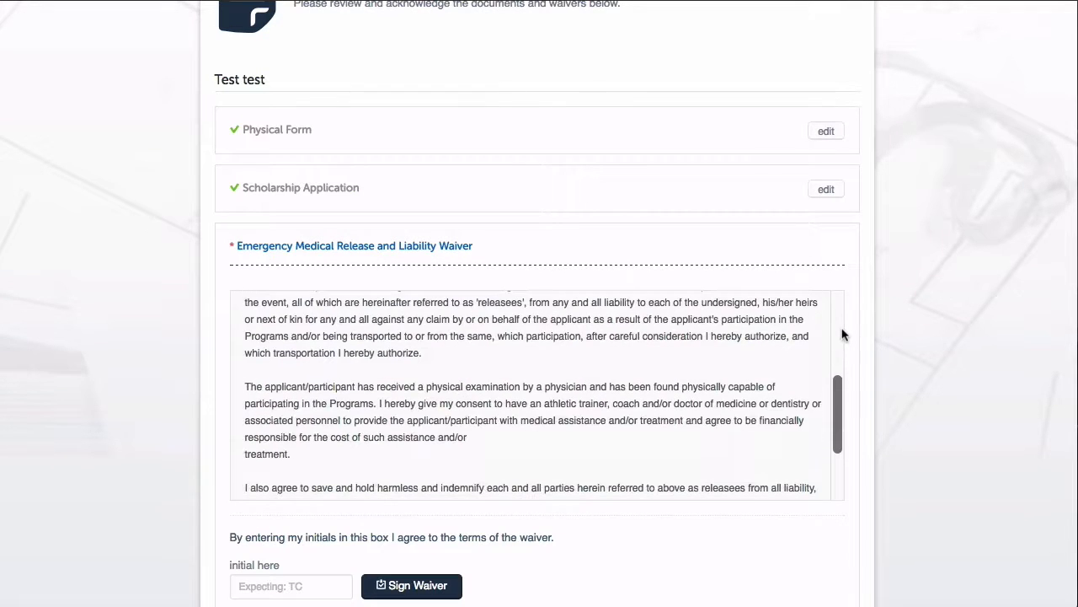
Initial and sign the Emergency Medical Release and Liability Waiver in the preview.
scroll("down", 3)
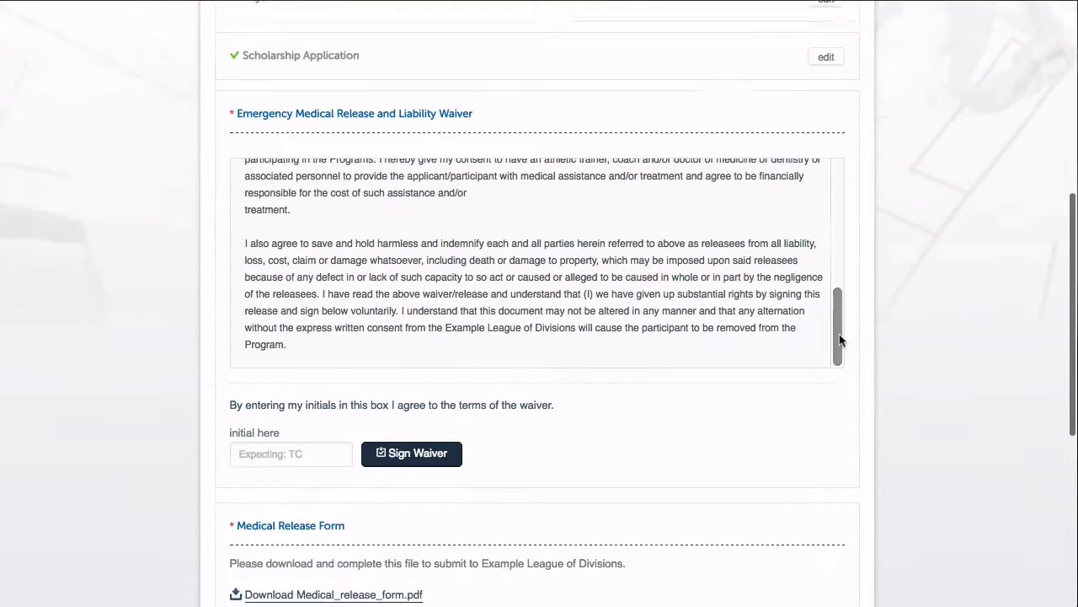
scroll("down", 3)
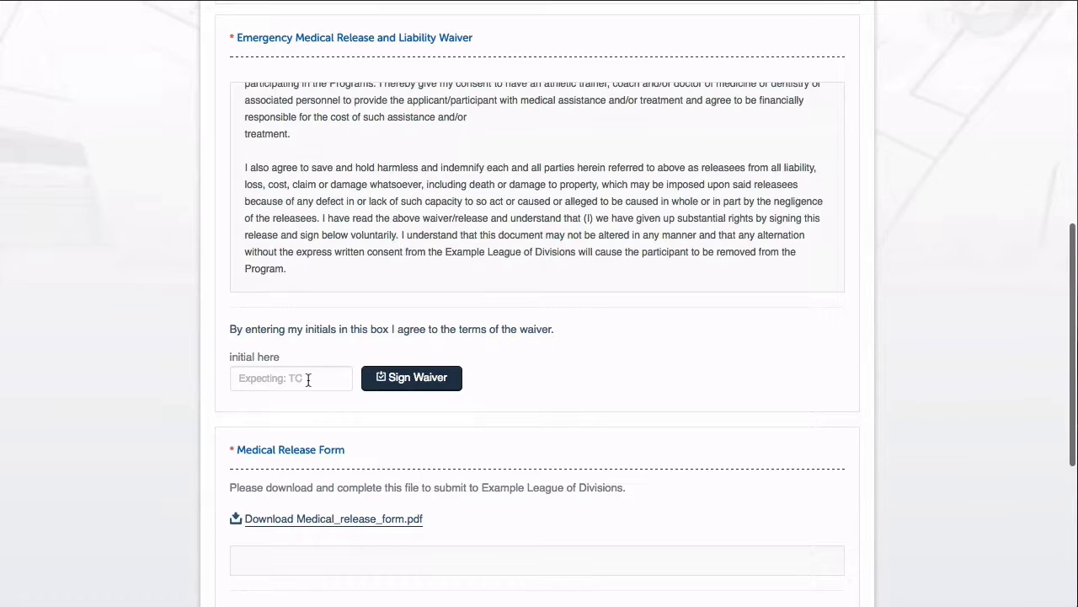
type("T")
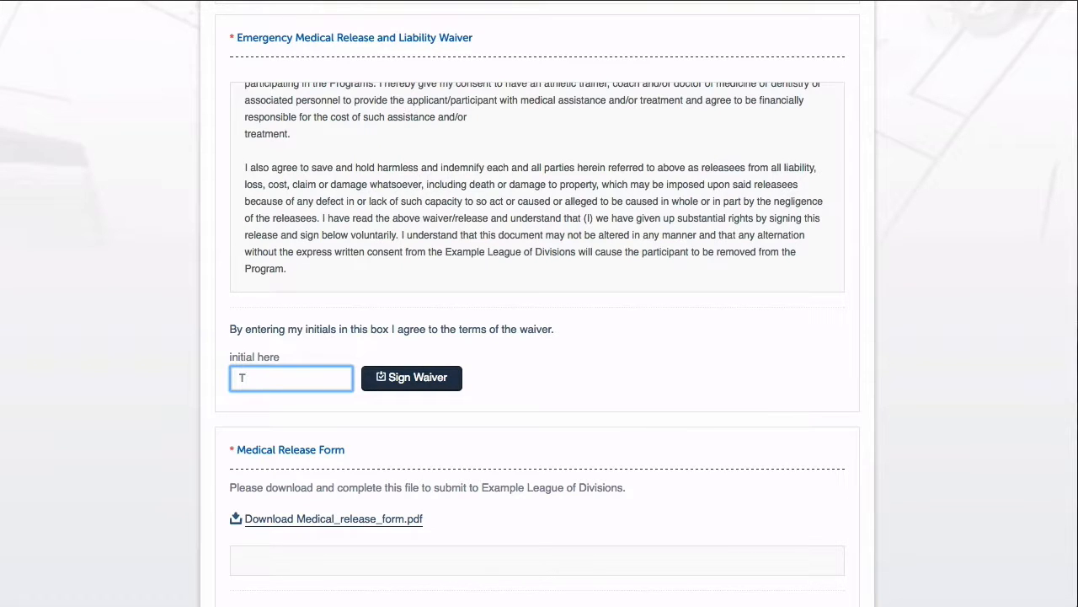
left_click(411, 377)
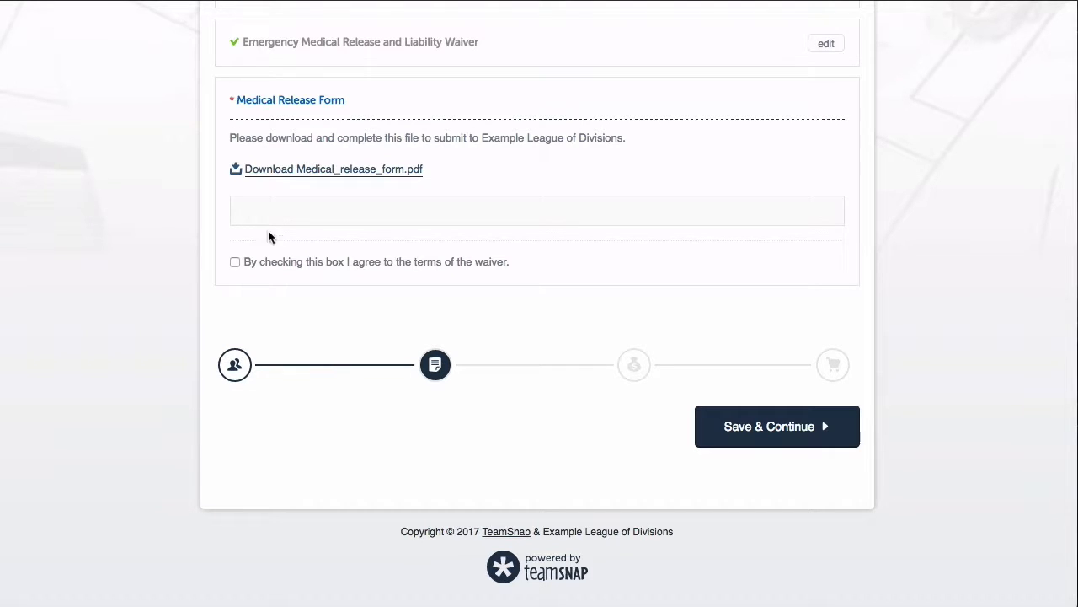
mouse_move(322, 241)
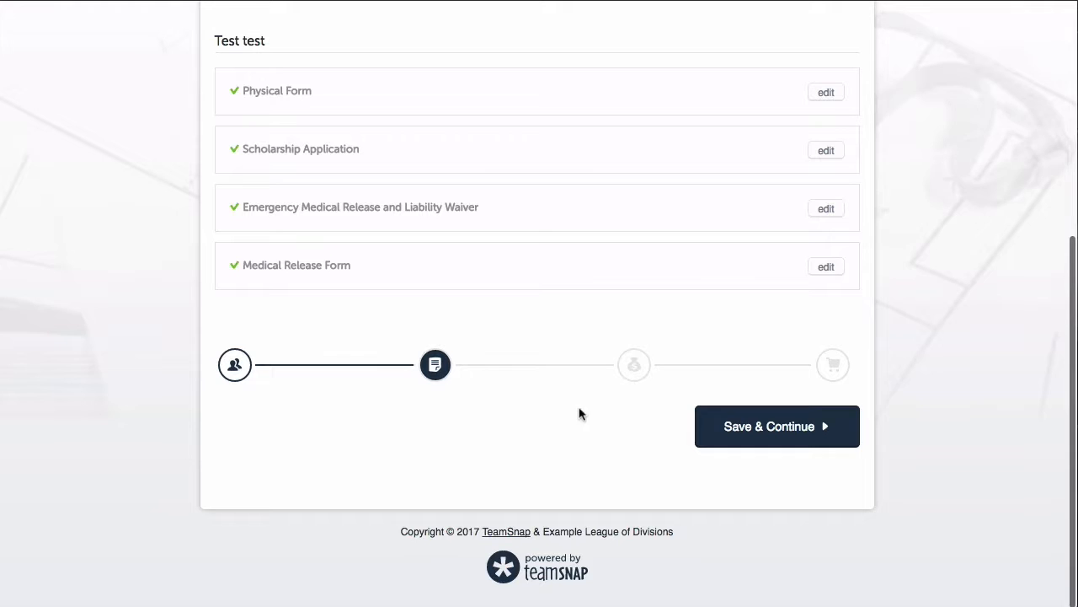
Save & Continue the Documents & Waivers step until uploads finish and the editor reappears.
left_click(776, 426)
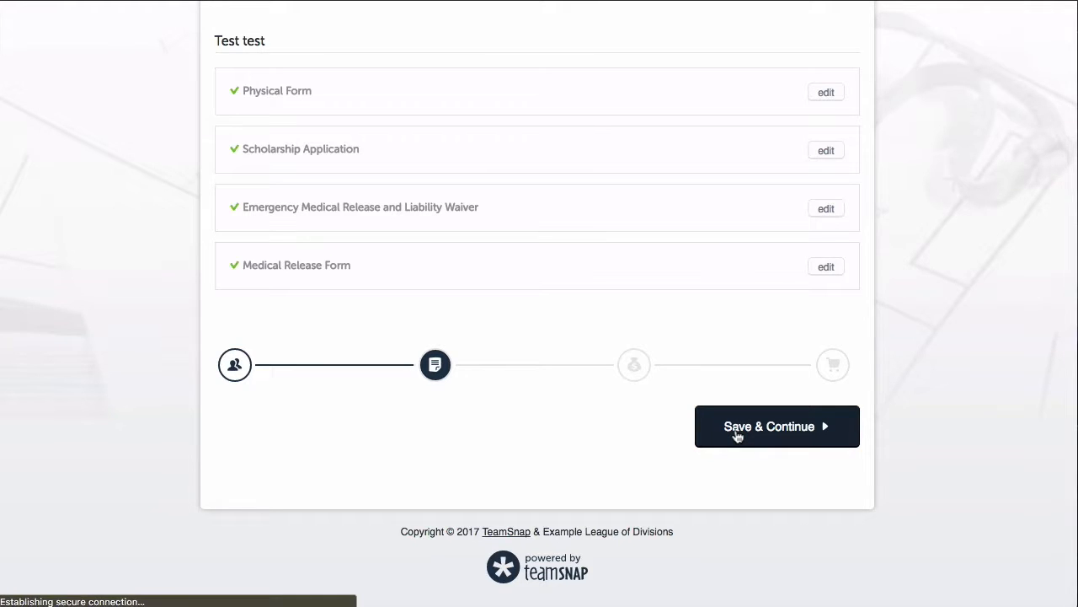
left_click(776, 426)
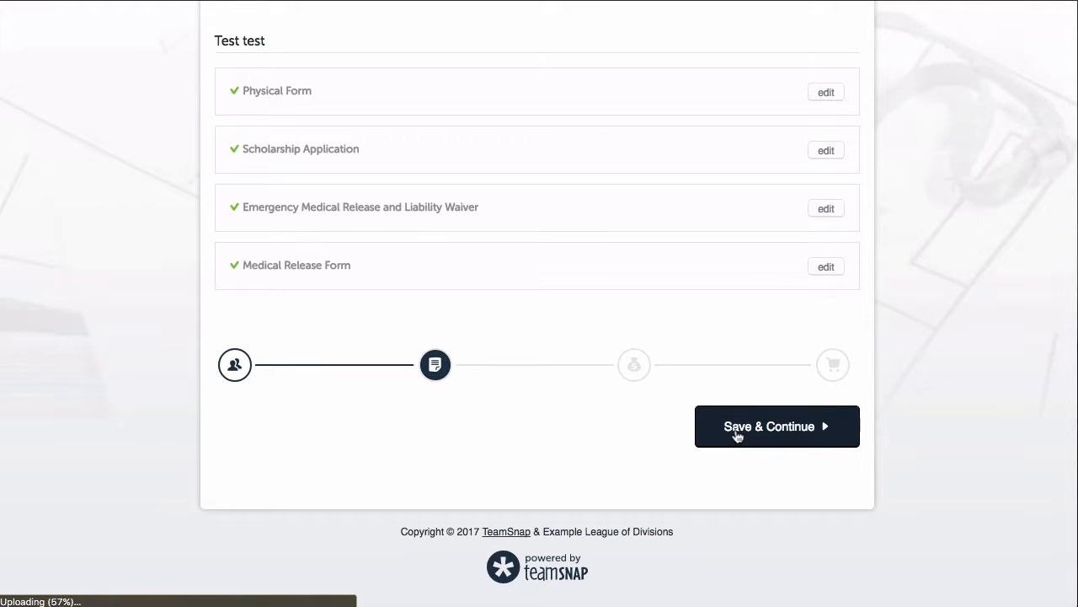
left_click(776, 425)
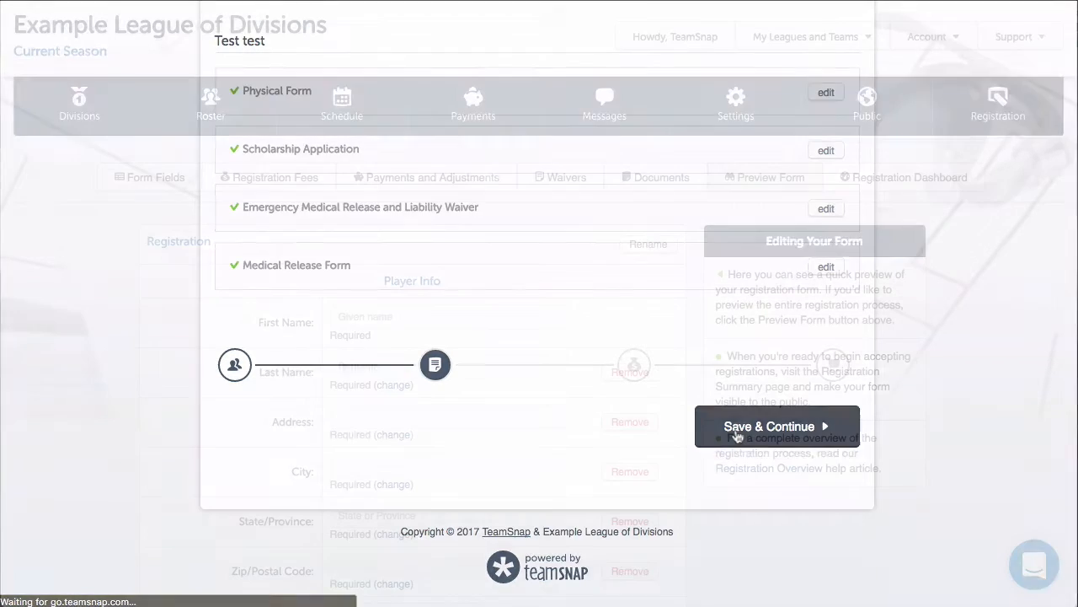
left_click(769, 425)
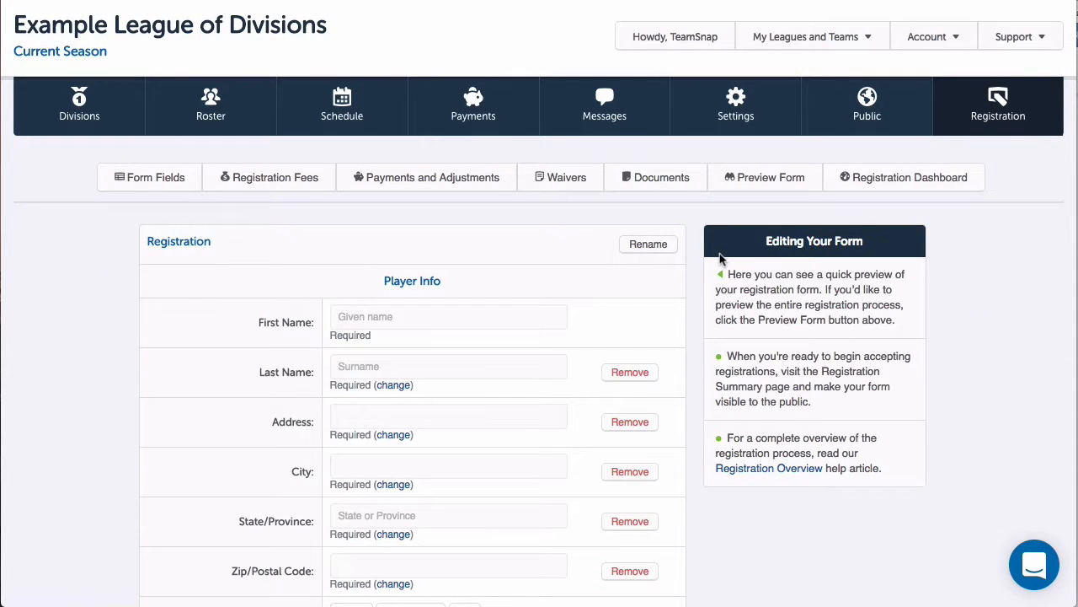